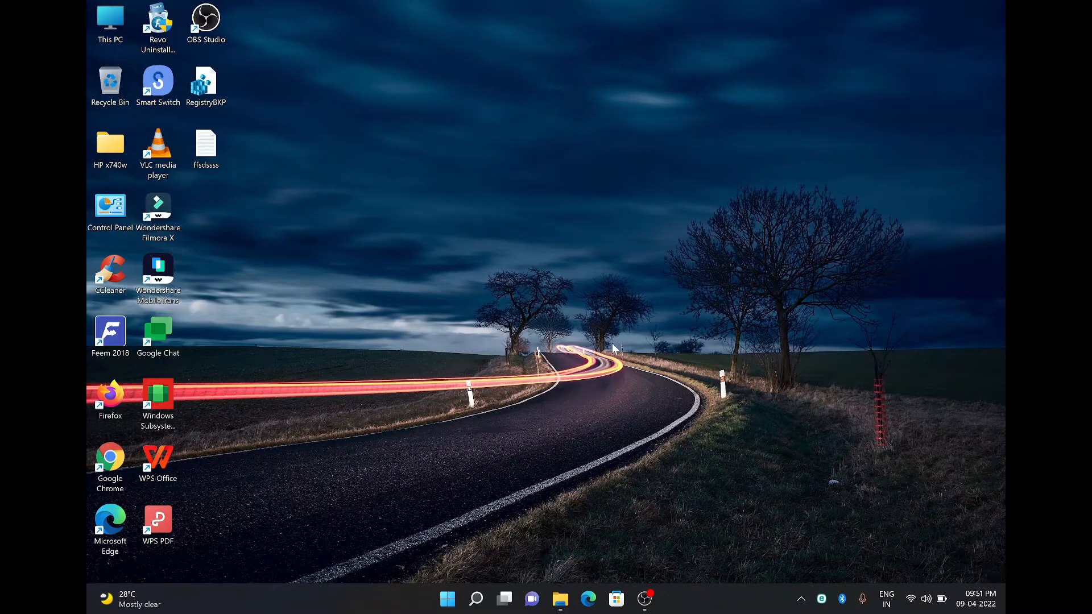
mouse_move(595, 341)
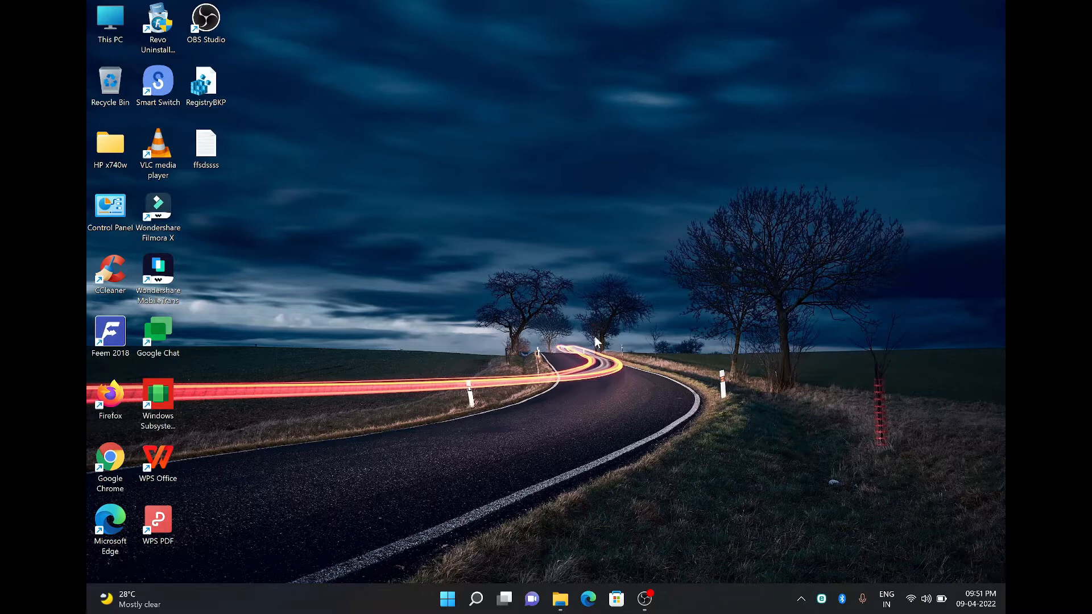
mouse_move(446, 561)
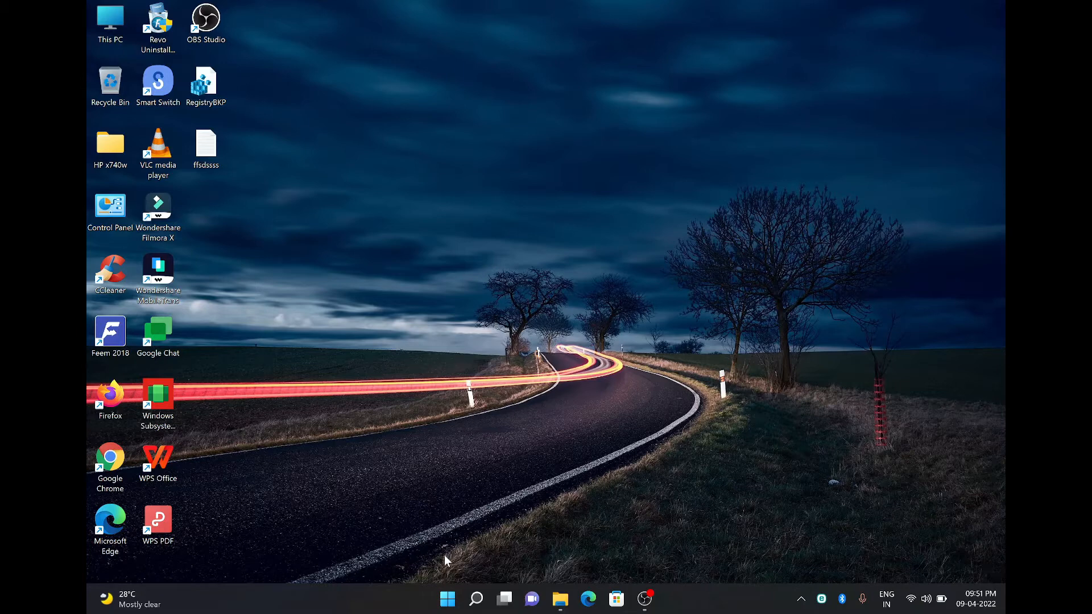
Search for Registry Editor, view its launch options, then close Registry Editor.
click(447, 598)
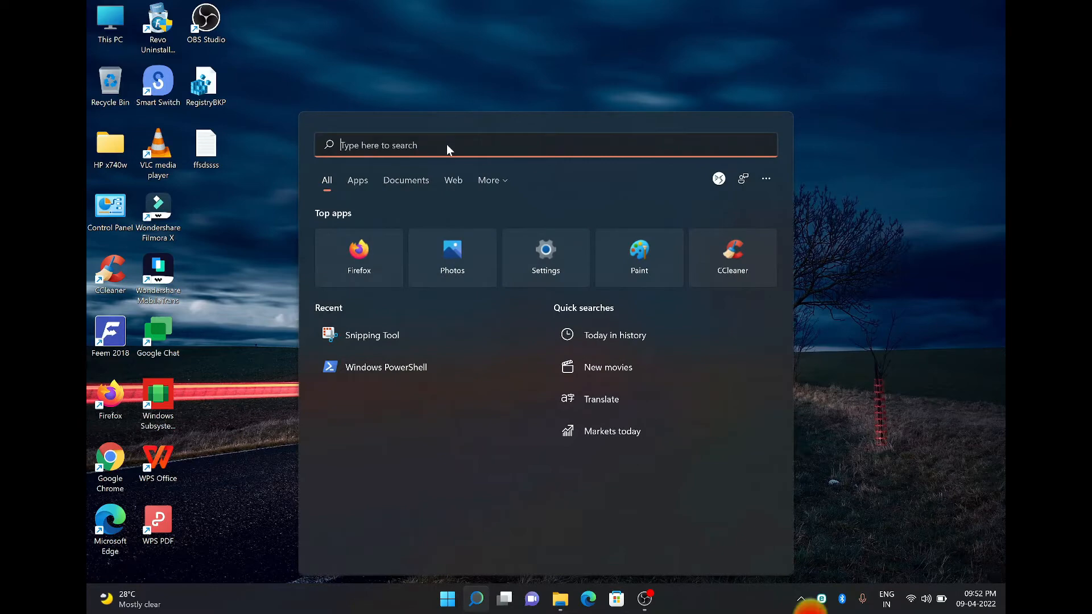
text(Registry Editor)
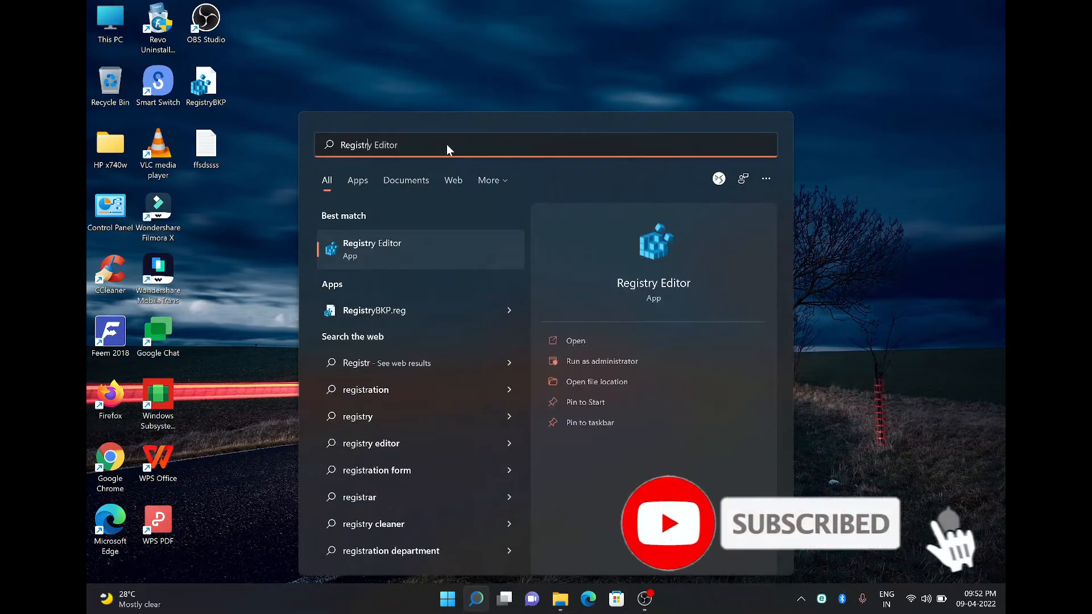
right_click(372, 249)
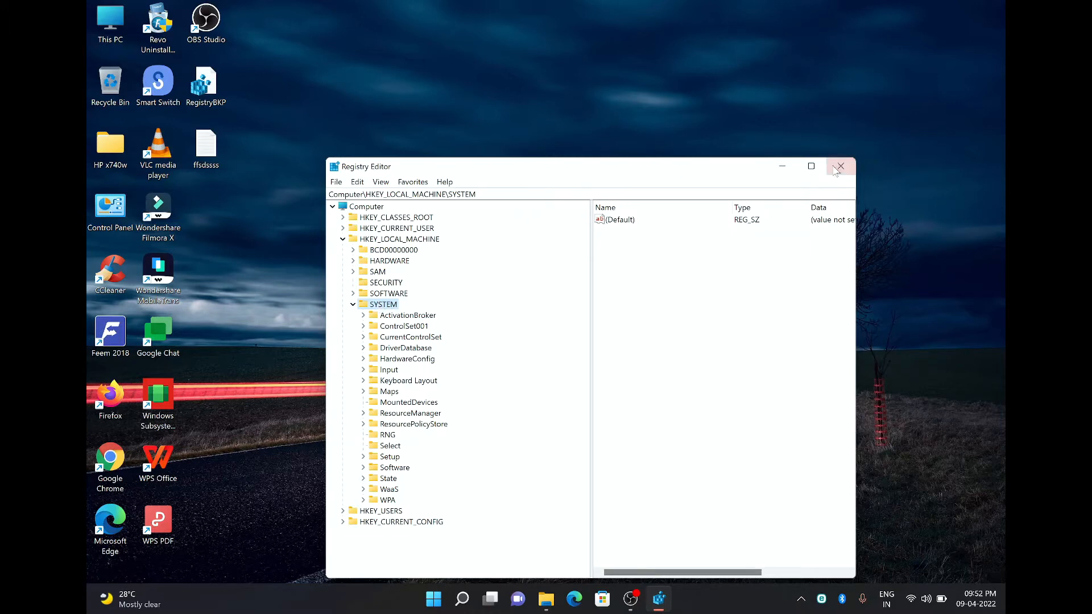
click(839, 166)
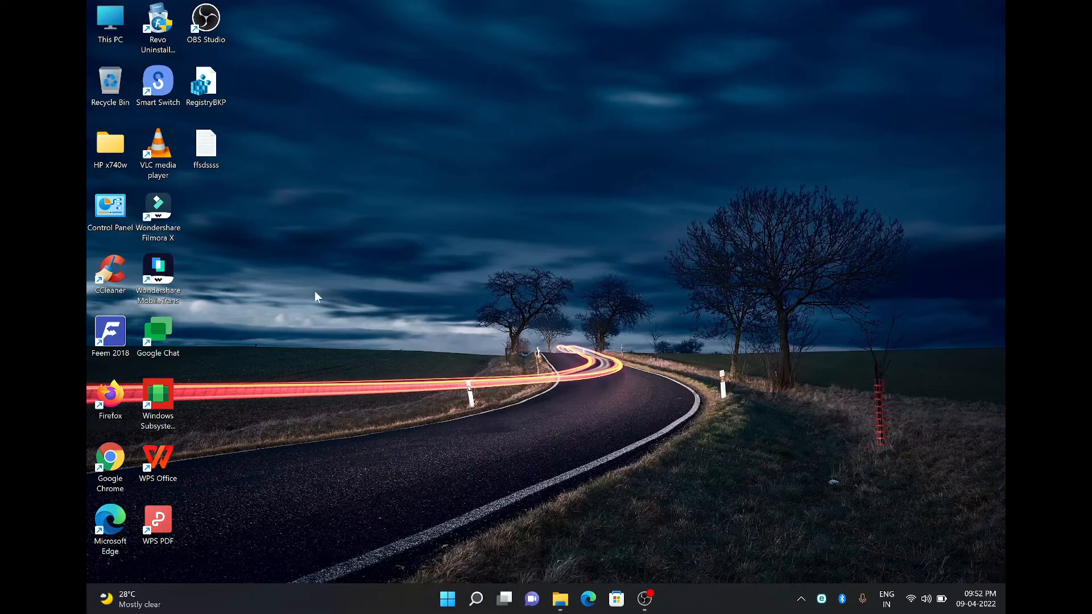
Launch Registry Editor by running the suggested regedit command from Run.
click(205, 19)
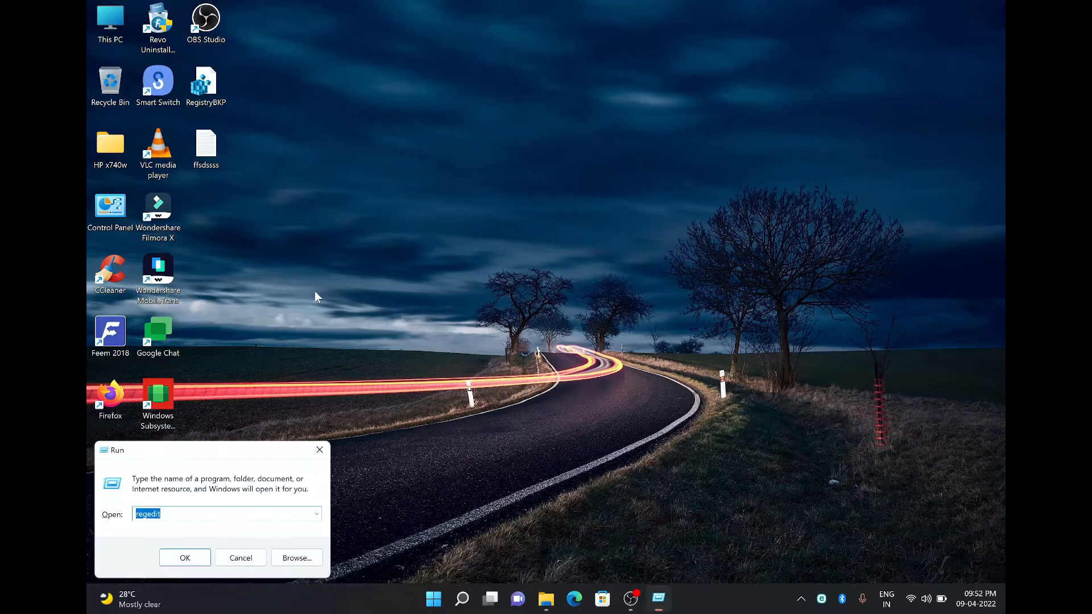
mouse_move(164, 460)
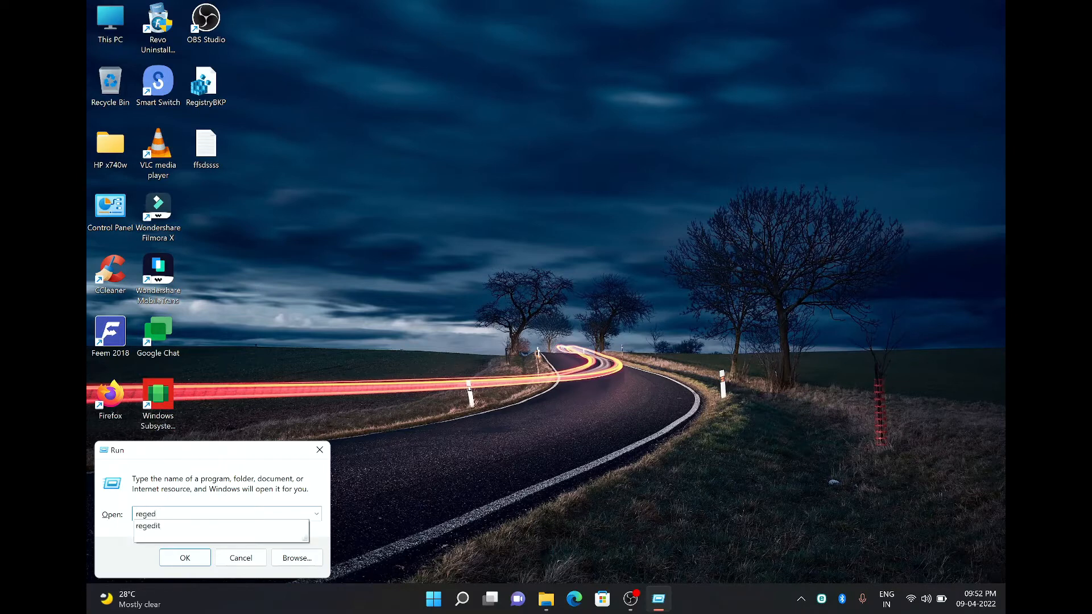
key(Backspace)
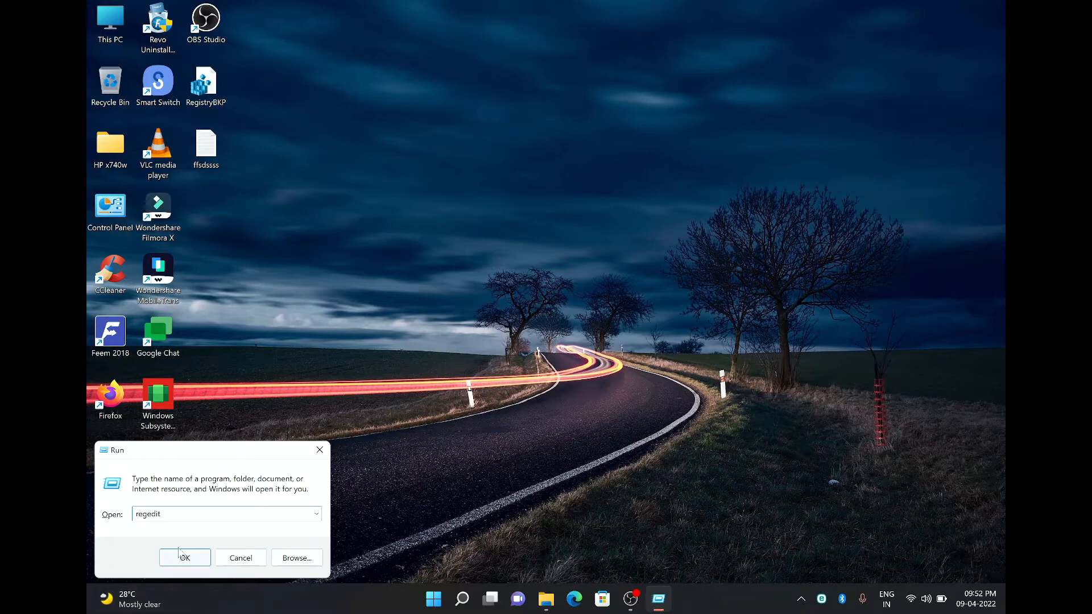
click(184, 557)
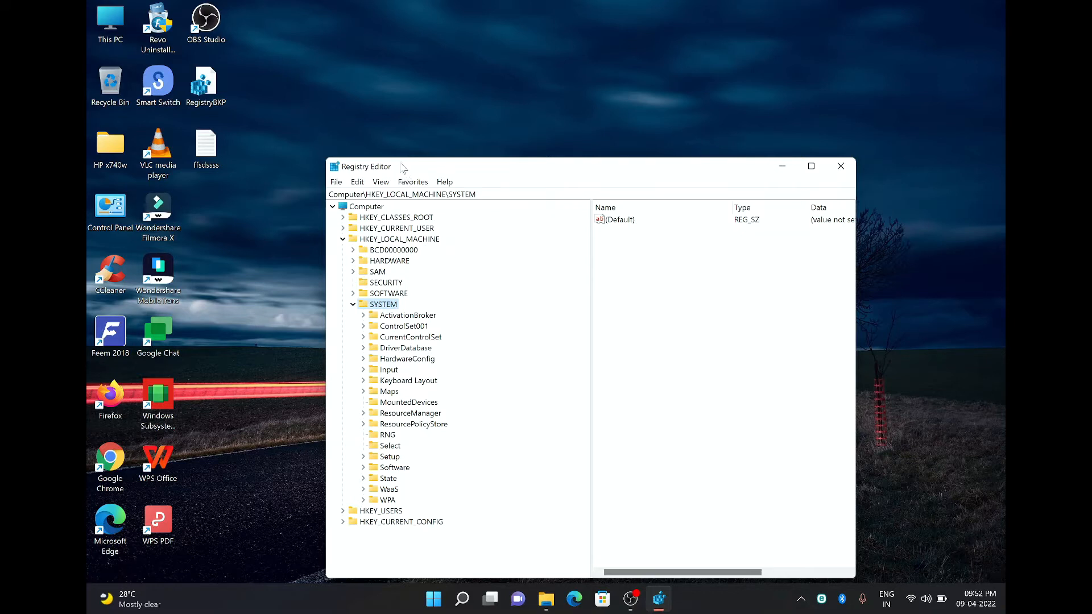
mouse_move(468, 244)
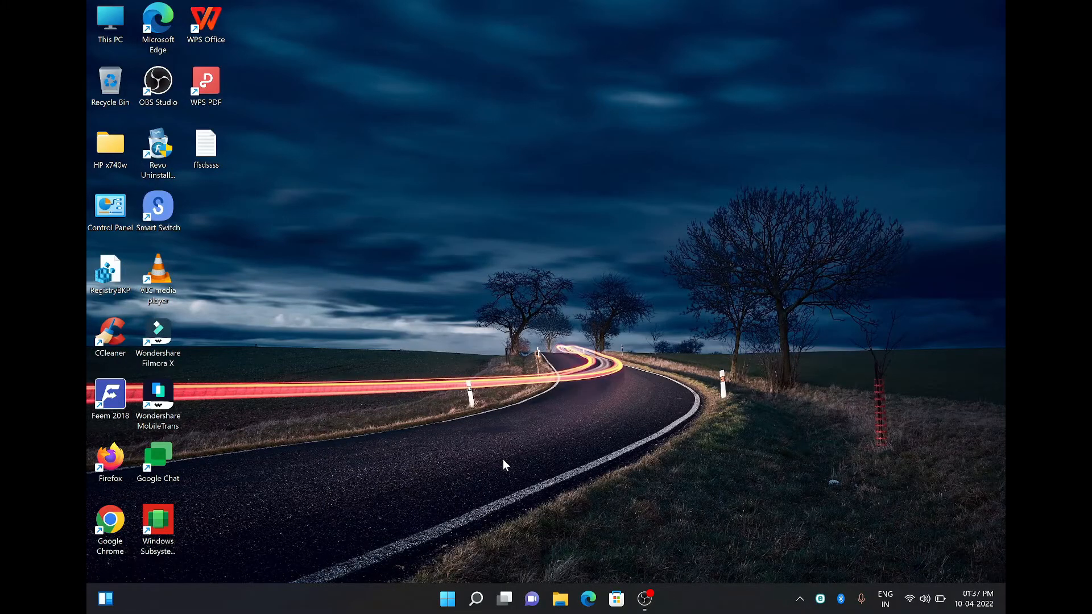
Relaunch Registry Editor by running regedit from the Run dialog.
key(Win+r)
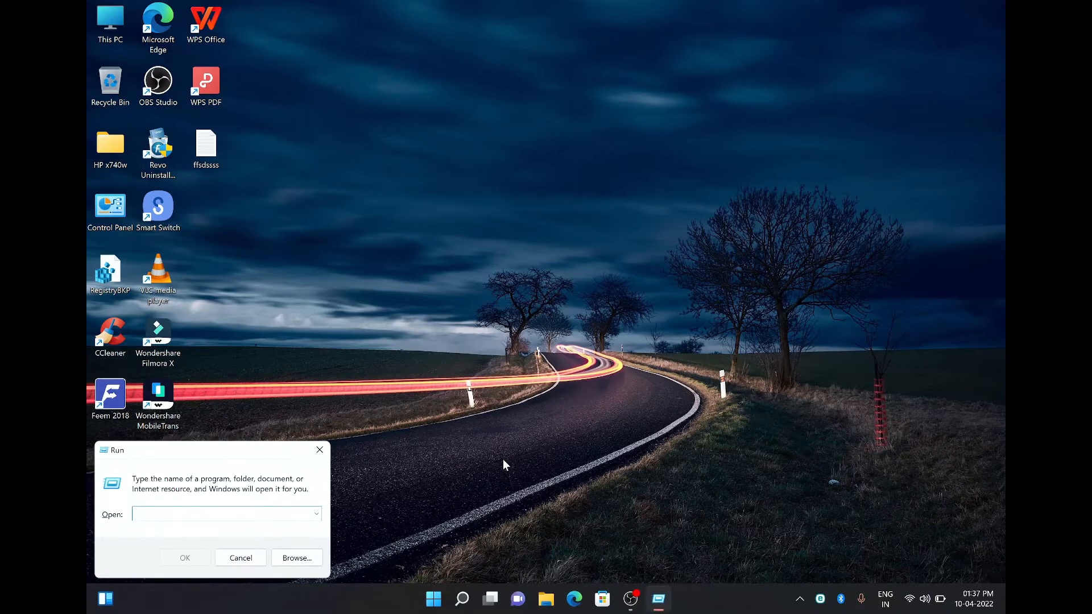
text(regedit)
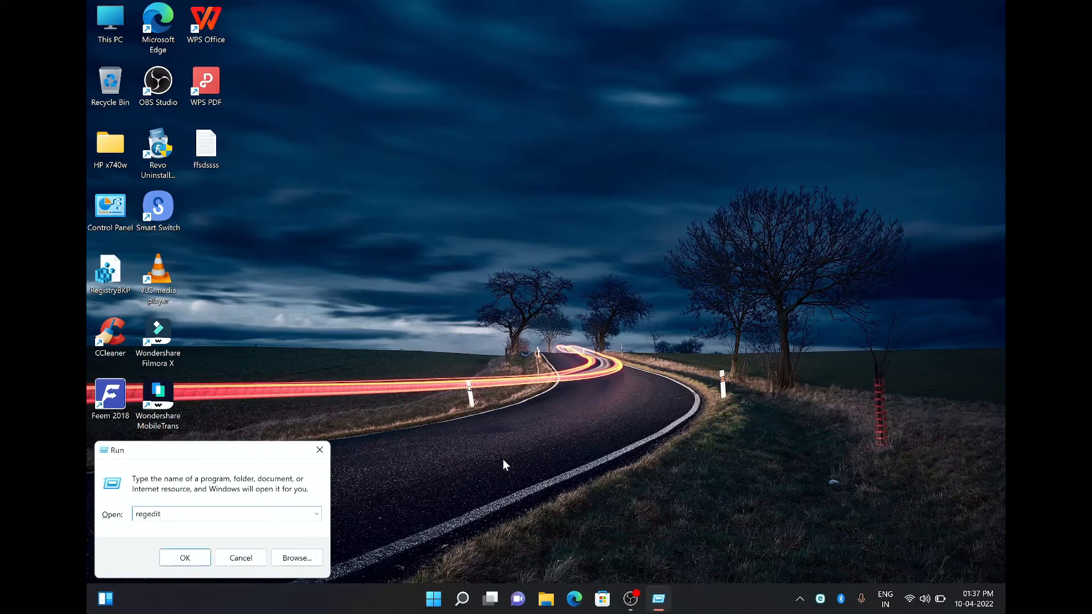
click(184, 558)
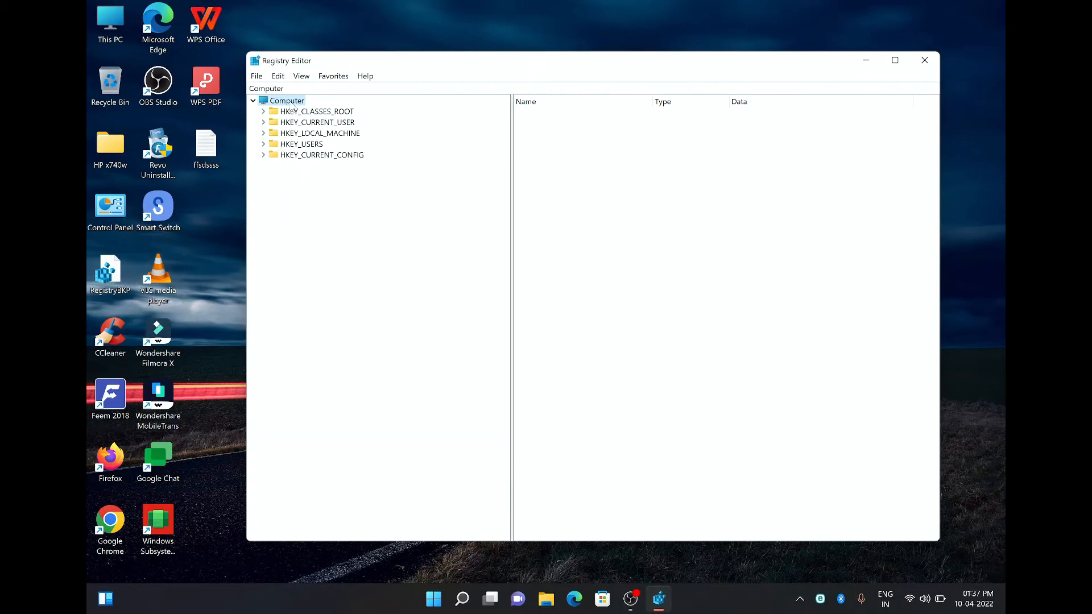
Export the whole Computer tree as 'Registry Backup' to the Desktop.
right_click(285, 100)
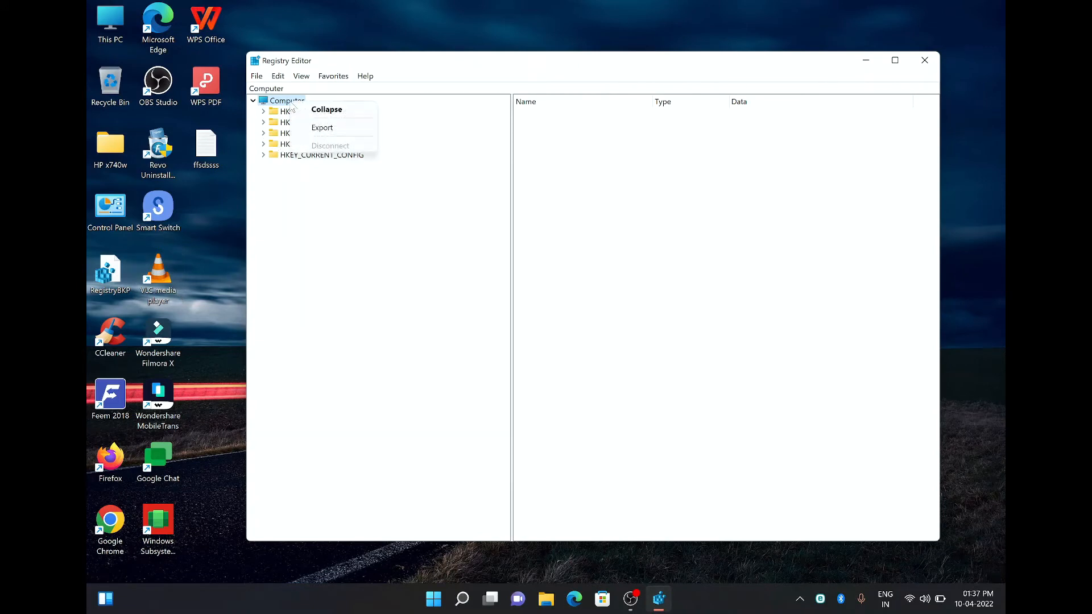
mouse_move(322, 128)
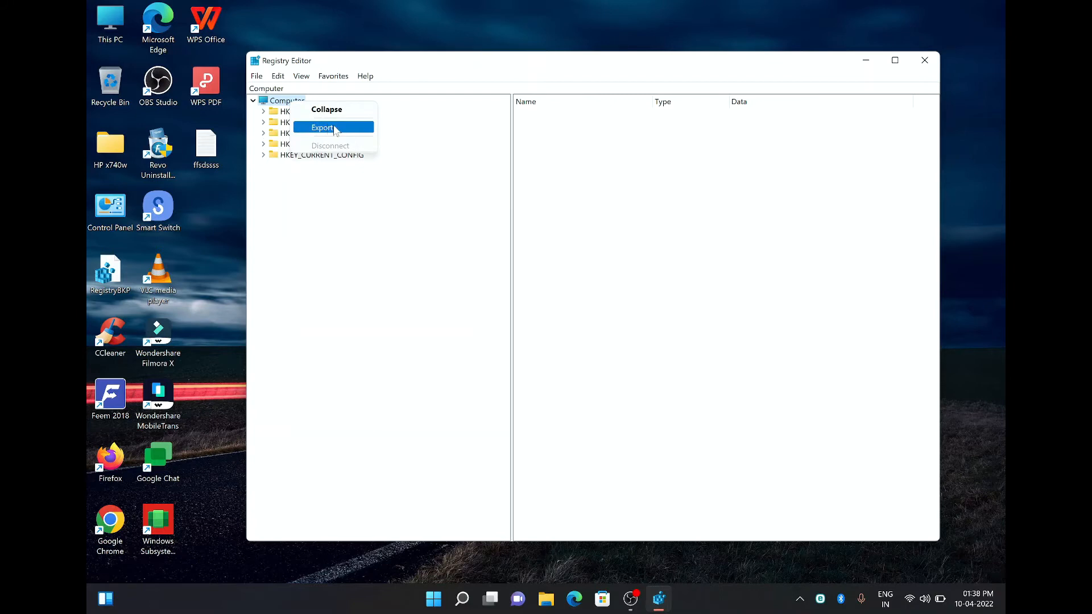
click(322, 128)
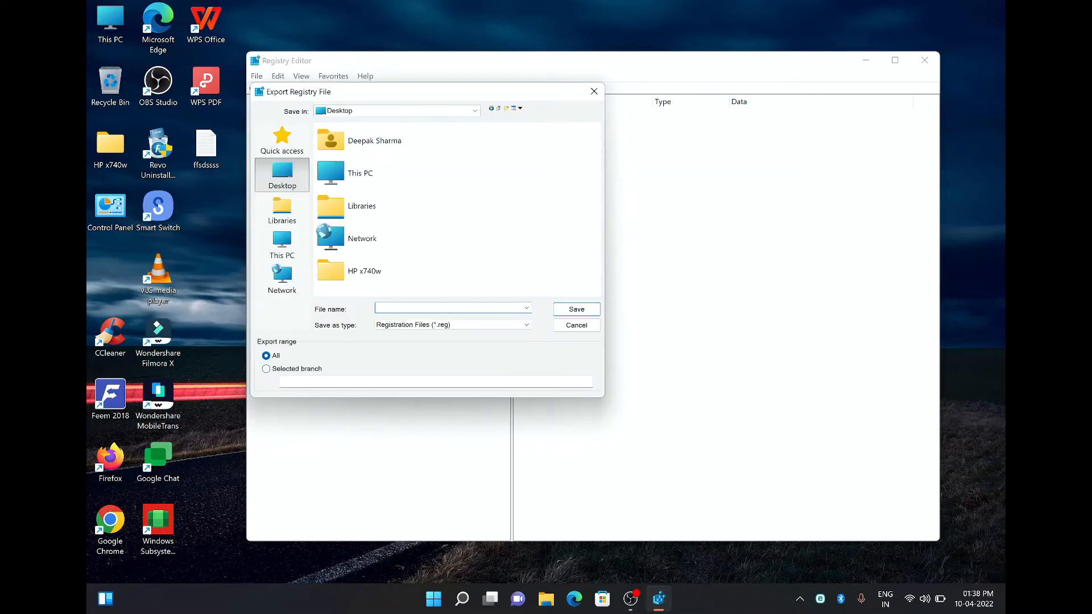
text(Registry Backu)
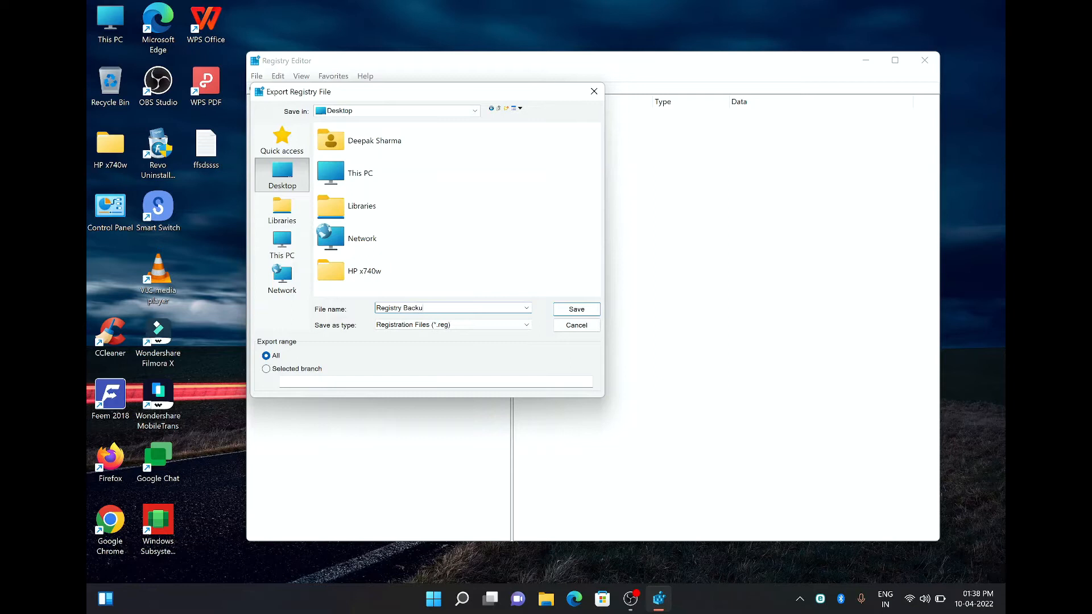
text(p)
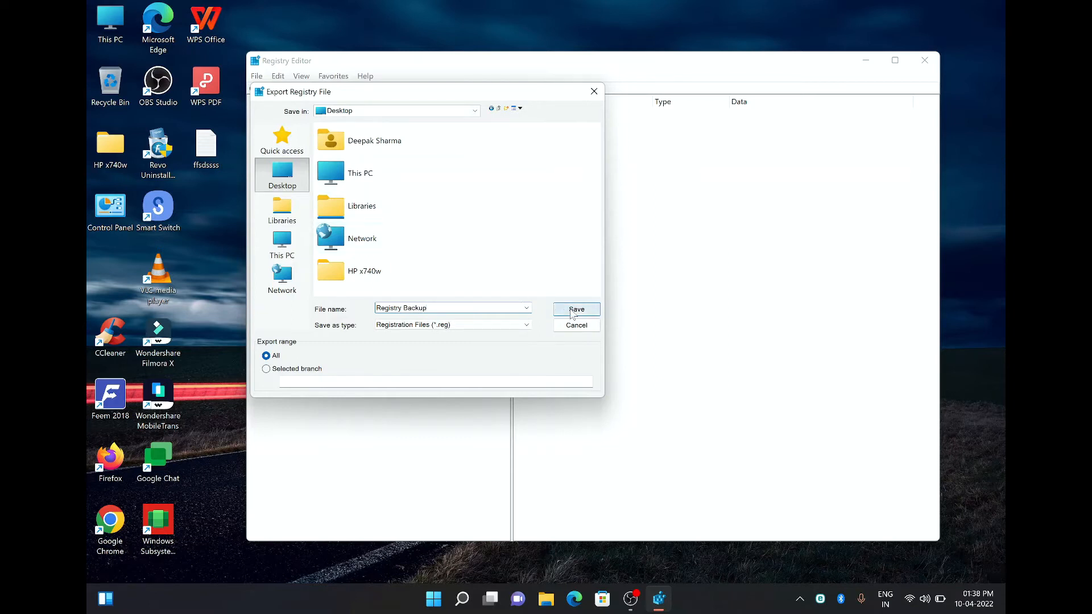
click(576, 309)
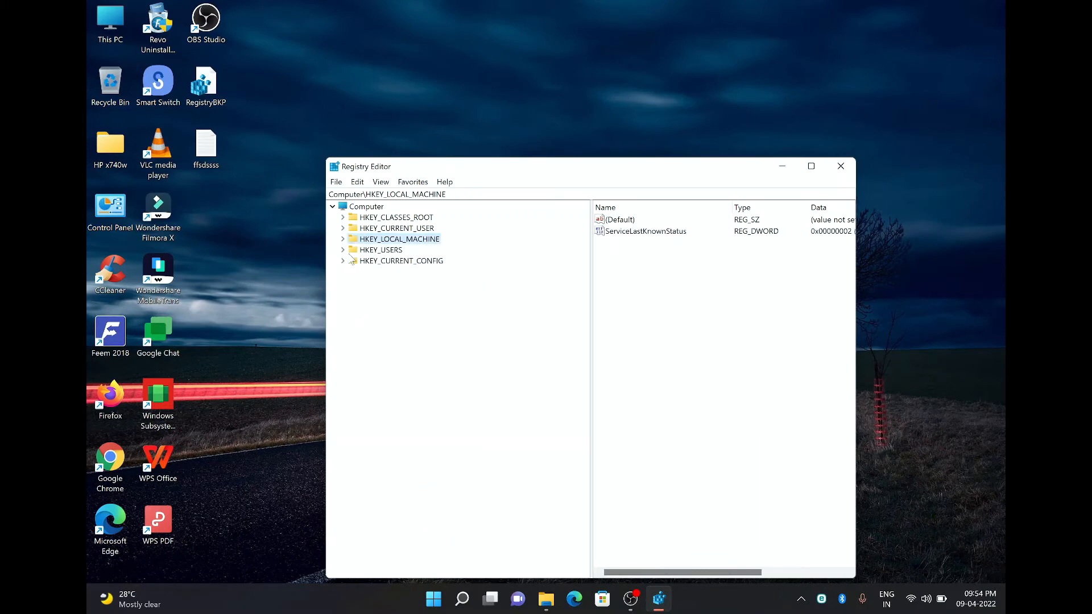
Navigate HKLM\SYSTEM\Enum\USB\VID_8087&PID_0026\5&1487bdb9&0&10 and select Device Parameters.
click(344, 239)
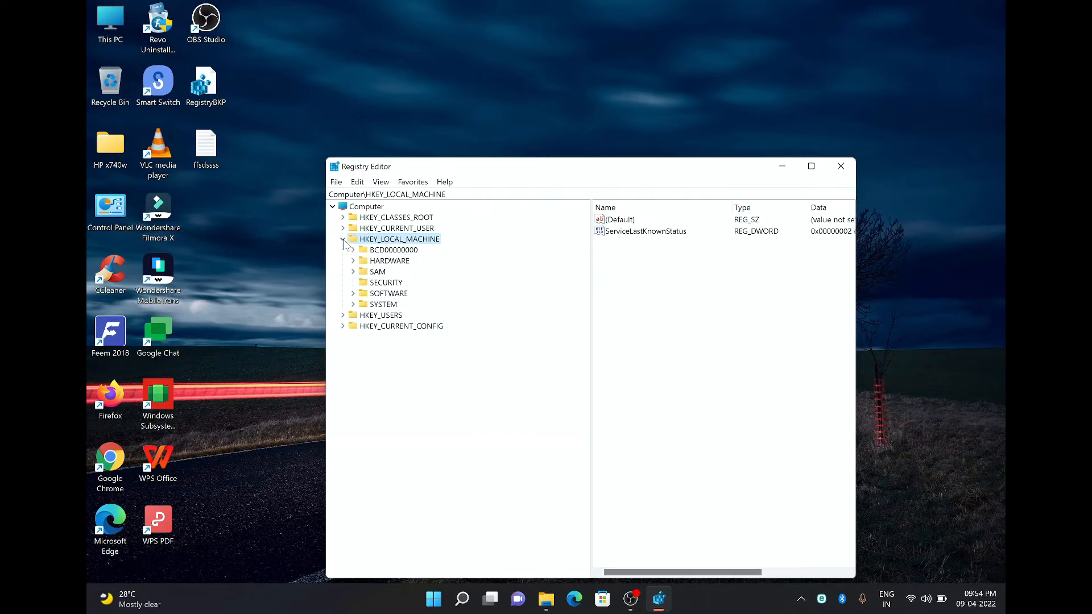
mouse_move(354, 307)
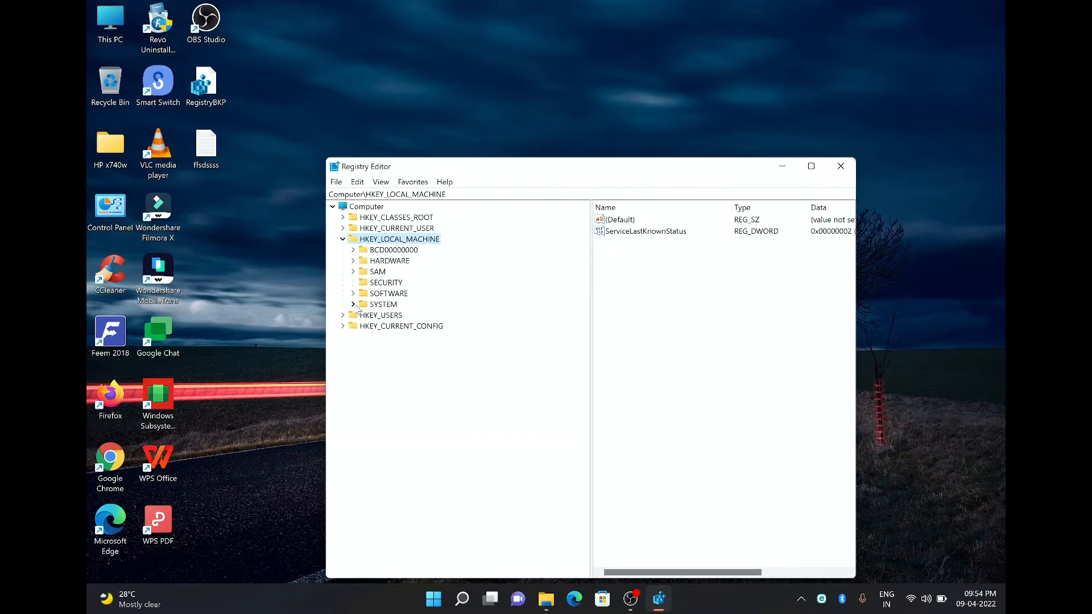
click(353, 304)
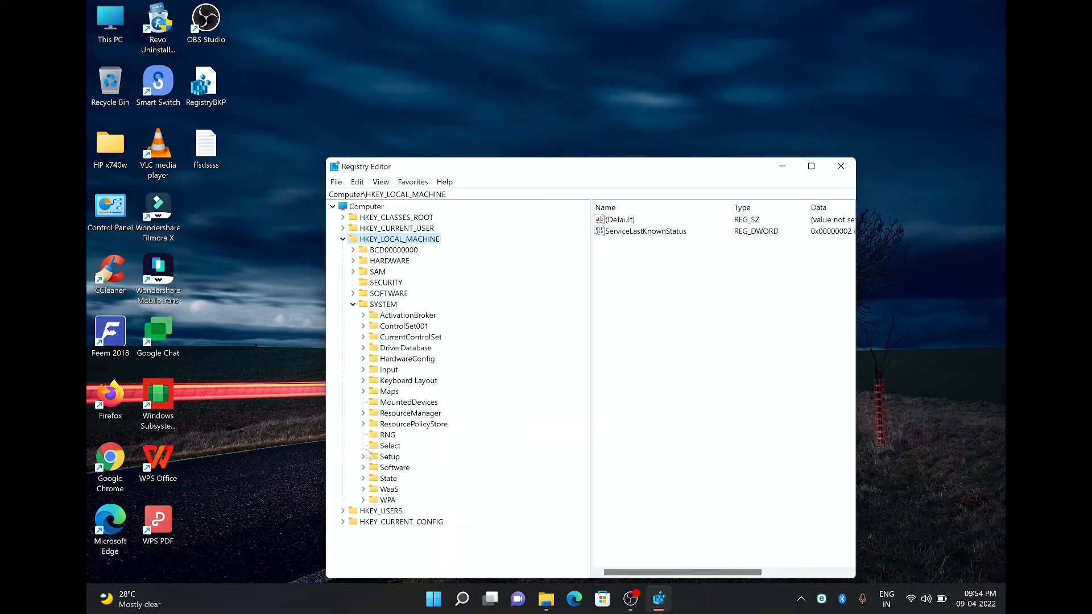
click(364, 336)
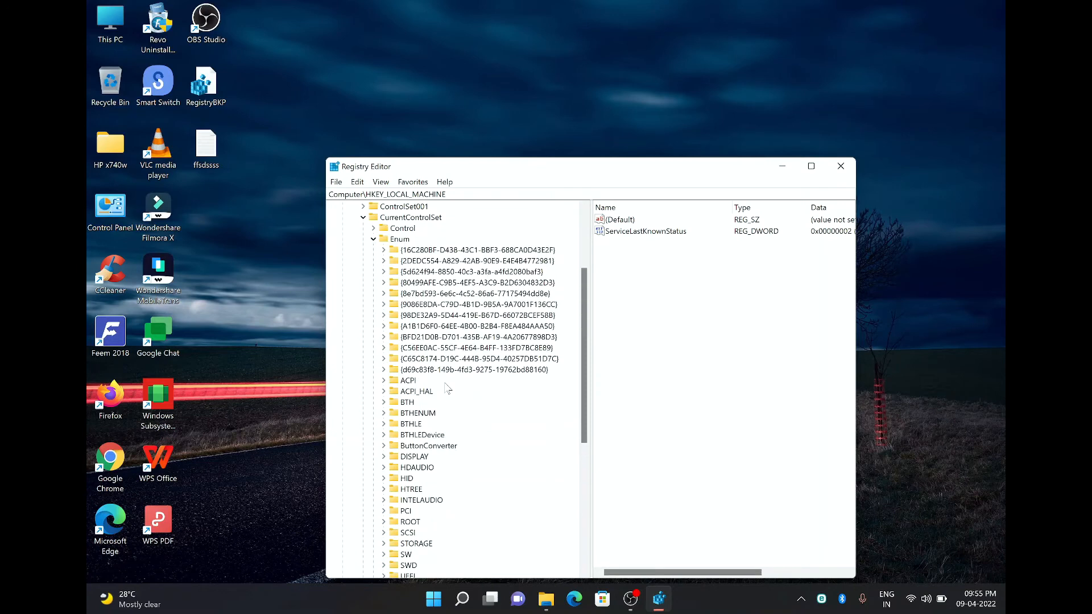
scroll(down, 3)
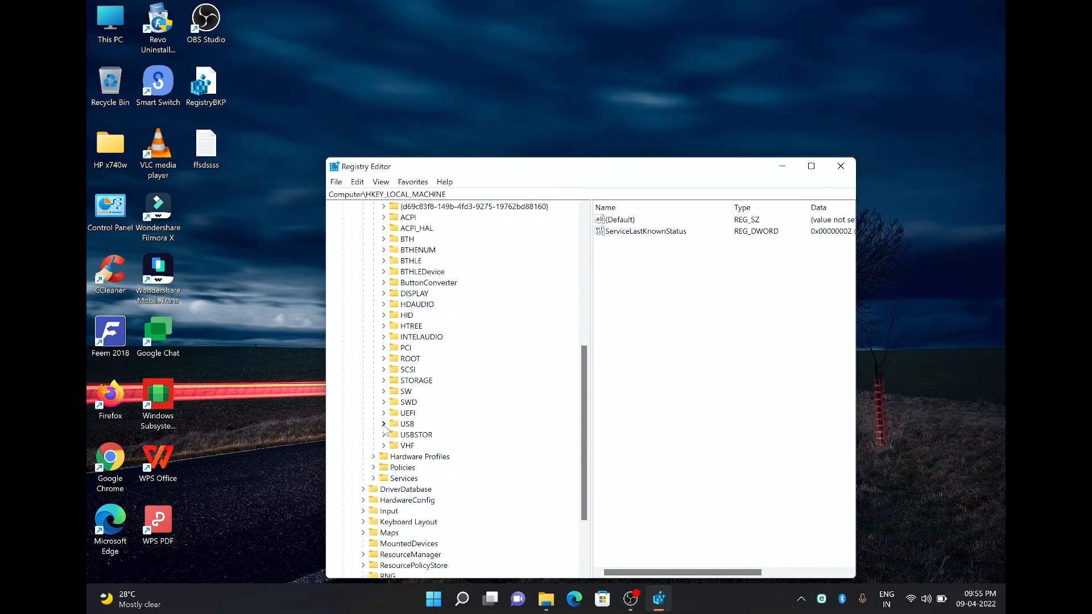
click(383, 423)
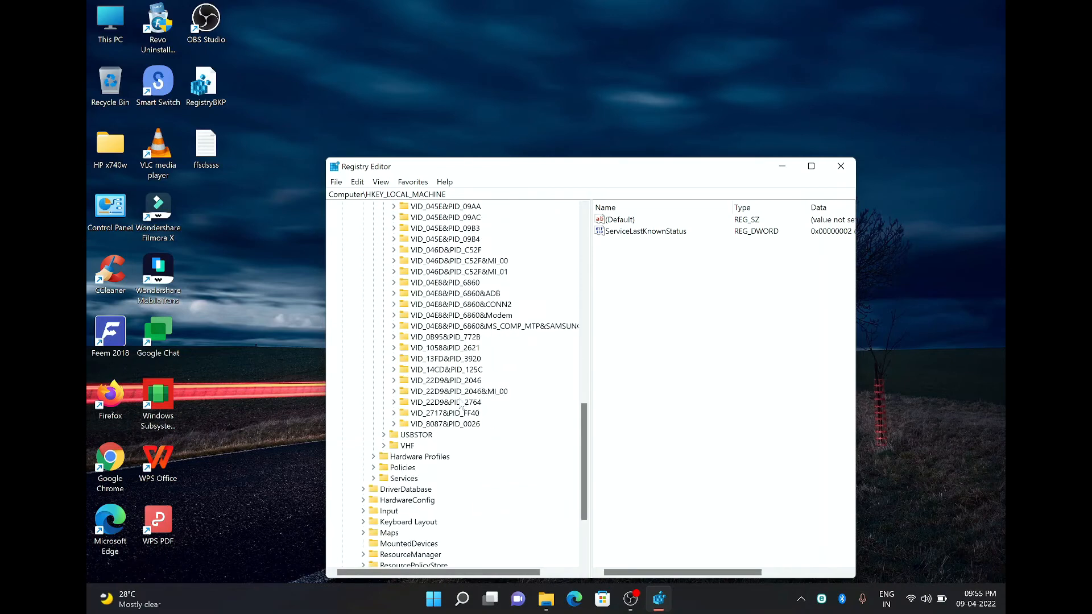
click(446, 423)
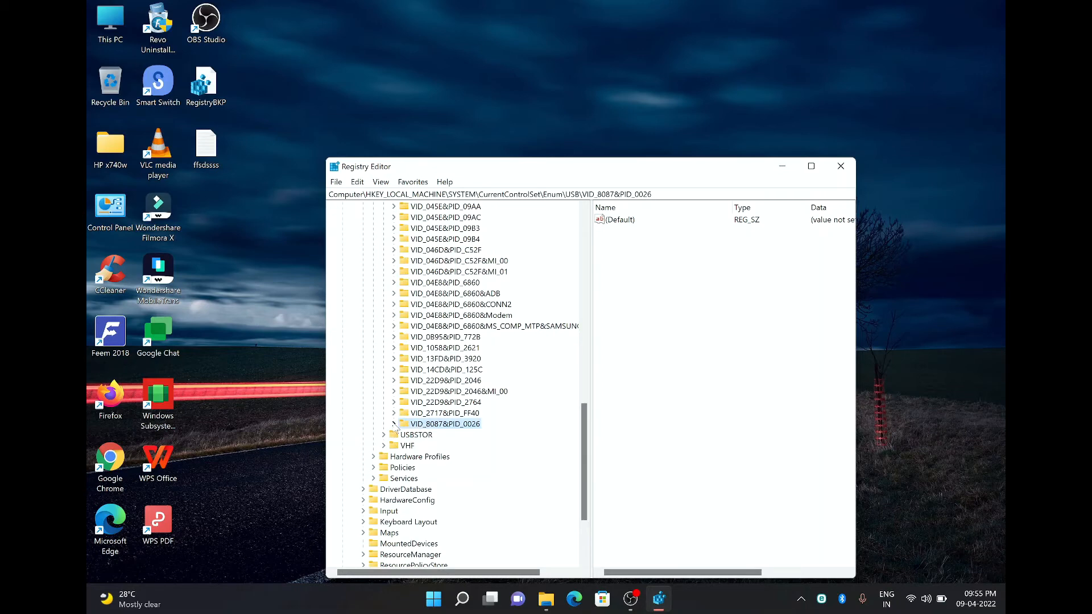
click(393, 424)
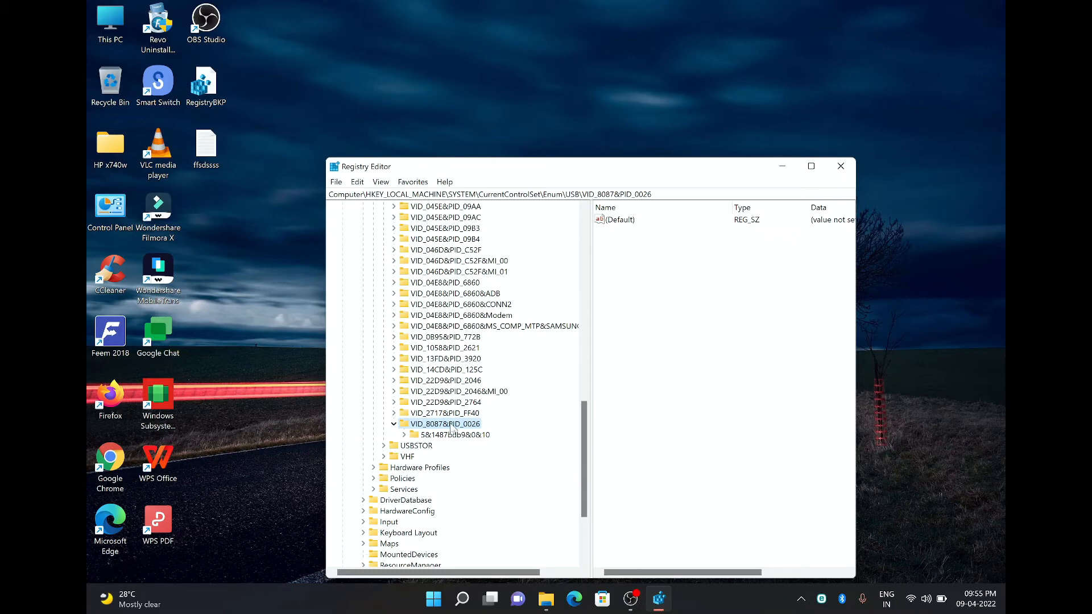
click(413, 435)
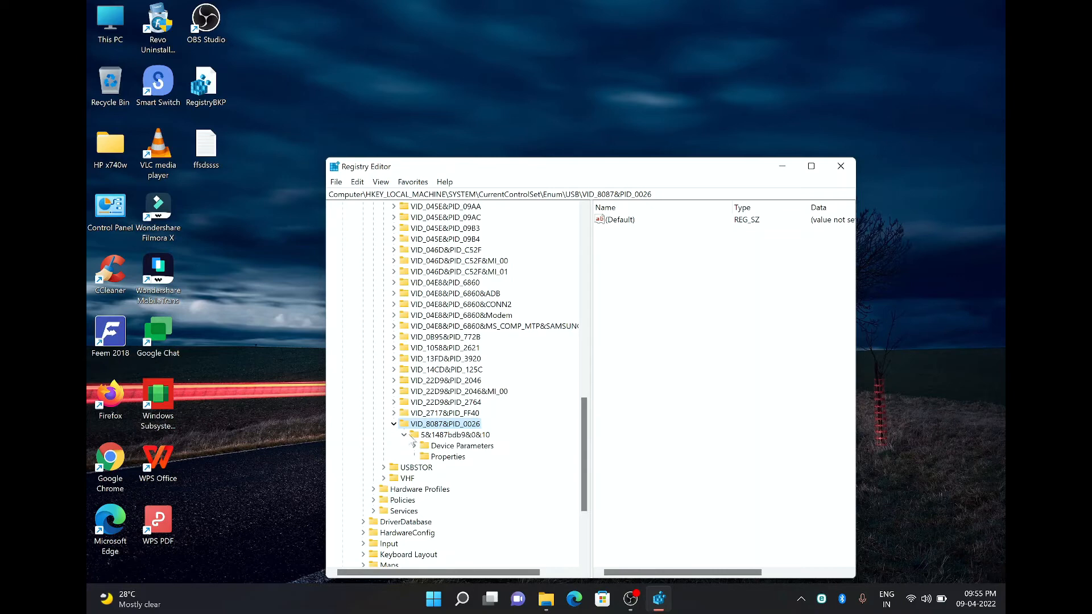
click(455, 435)
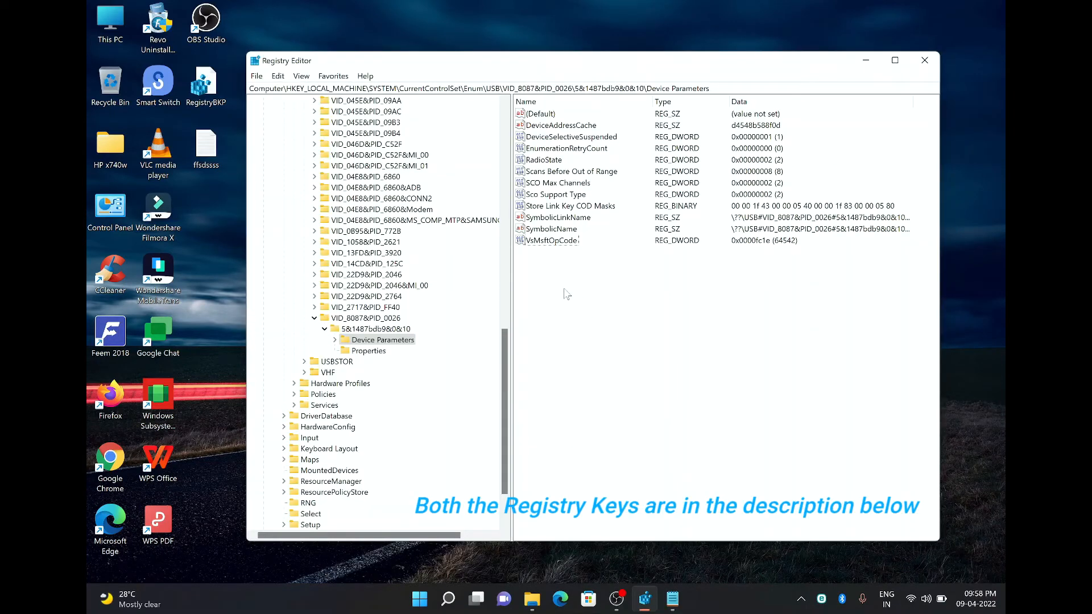
Change DeviceSelectiveSuspended data from 1 to 0, after one cancelled edit.
click(571, 136)
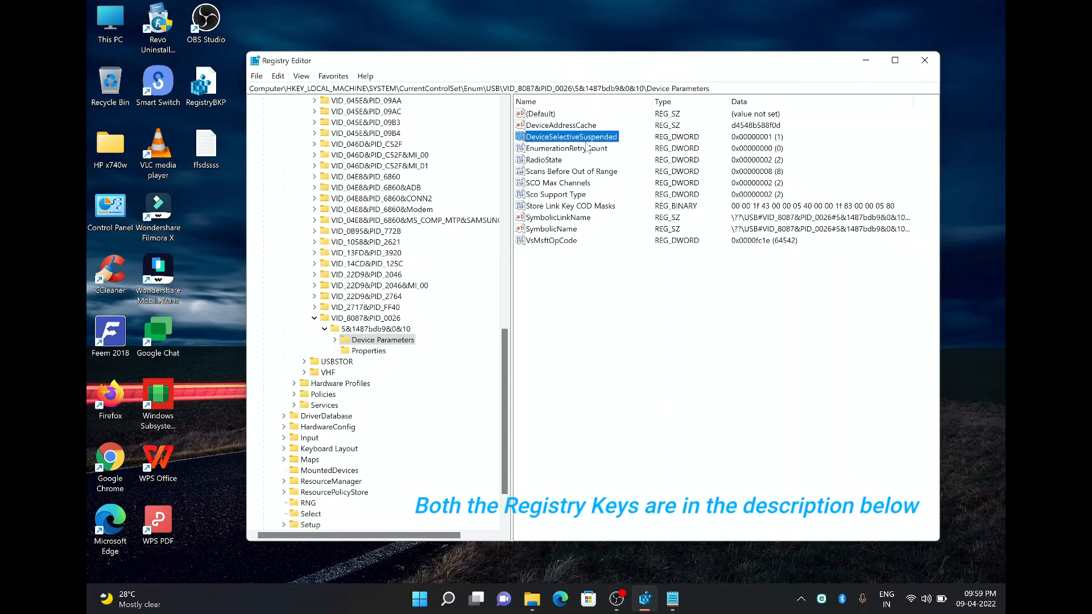
double_click(570, 137)
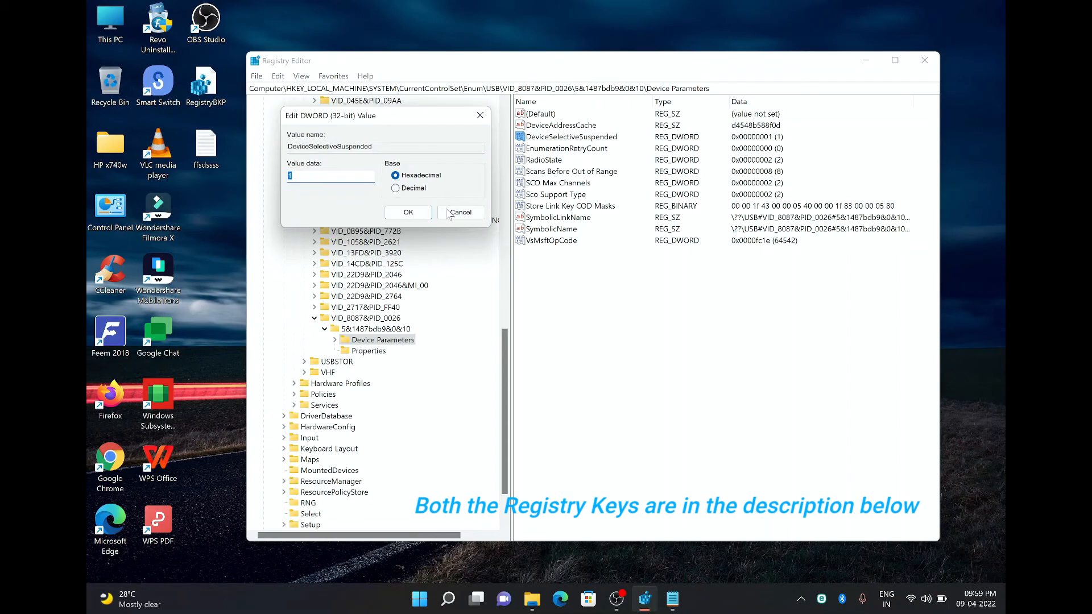
click(408, 212)
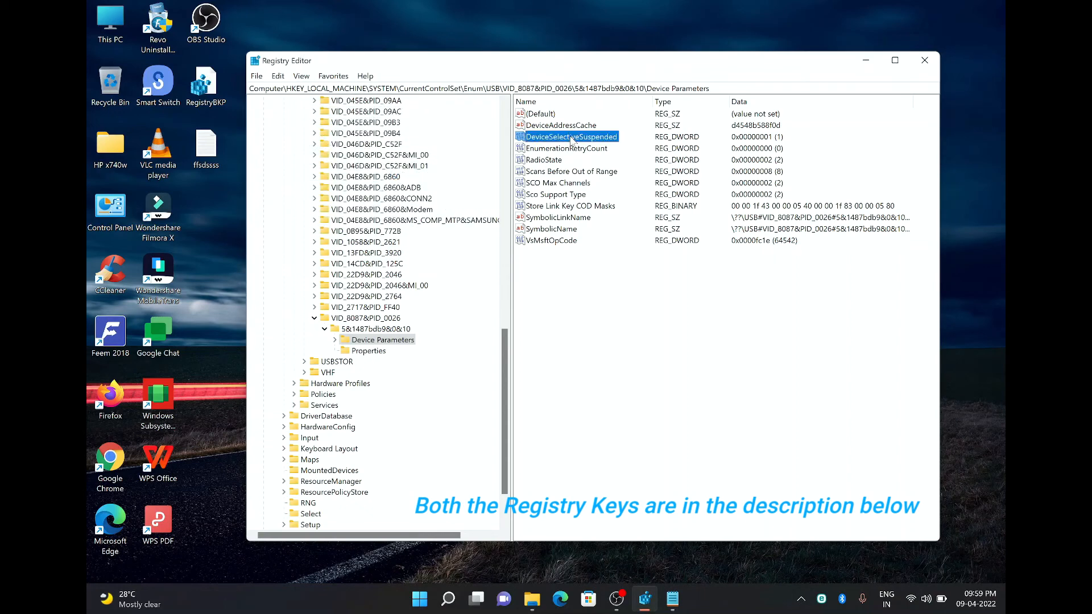
mouse_move(572, 186)
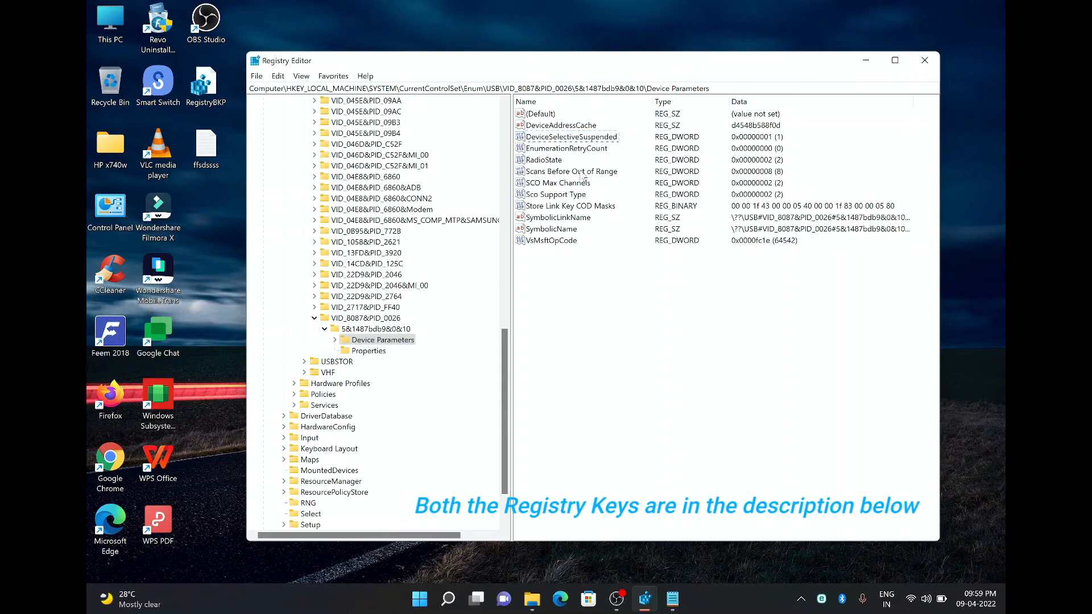
click(570, 136)
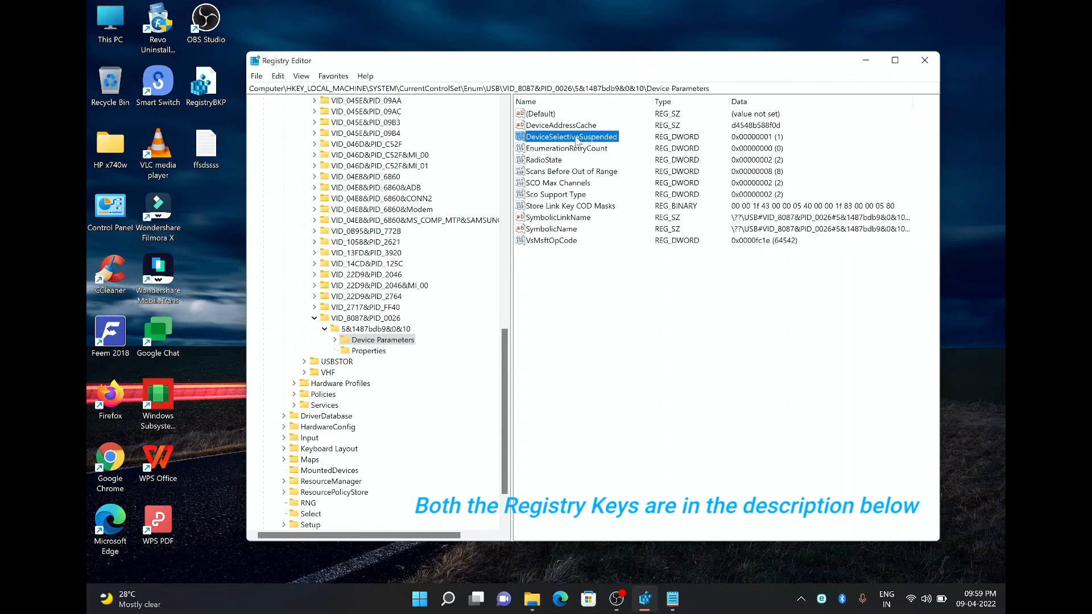
double_click(569, 137)
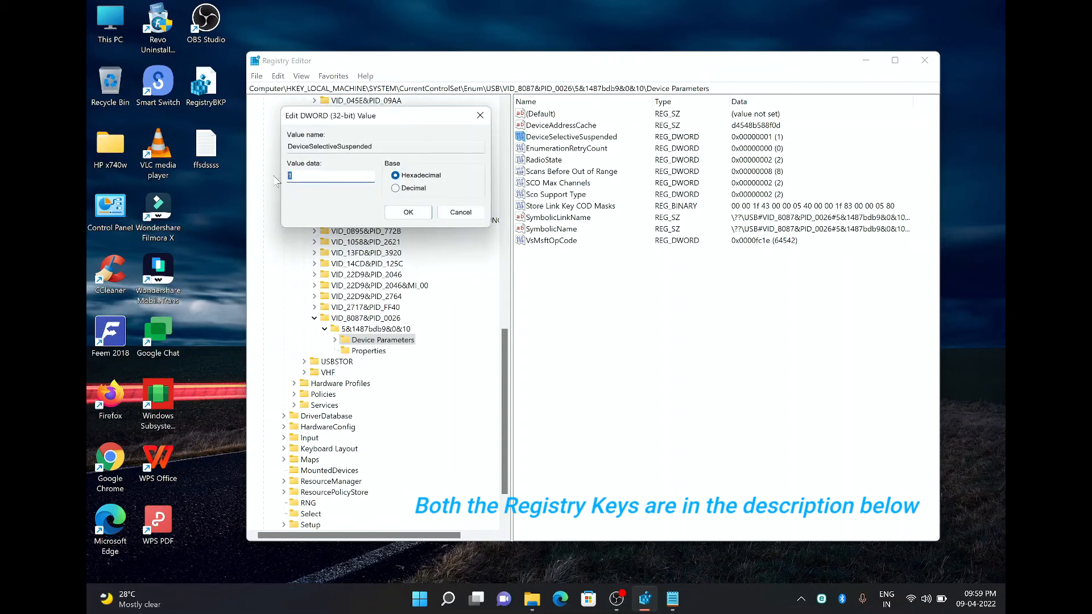
text(0)
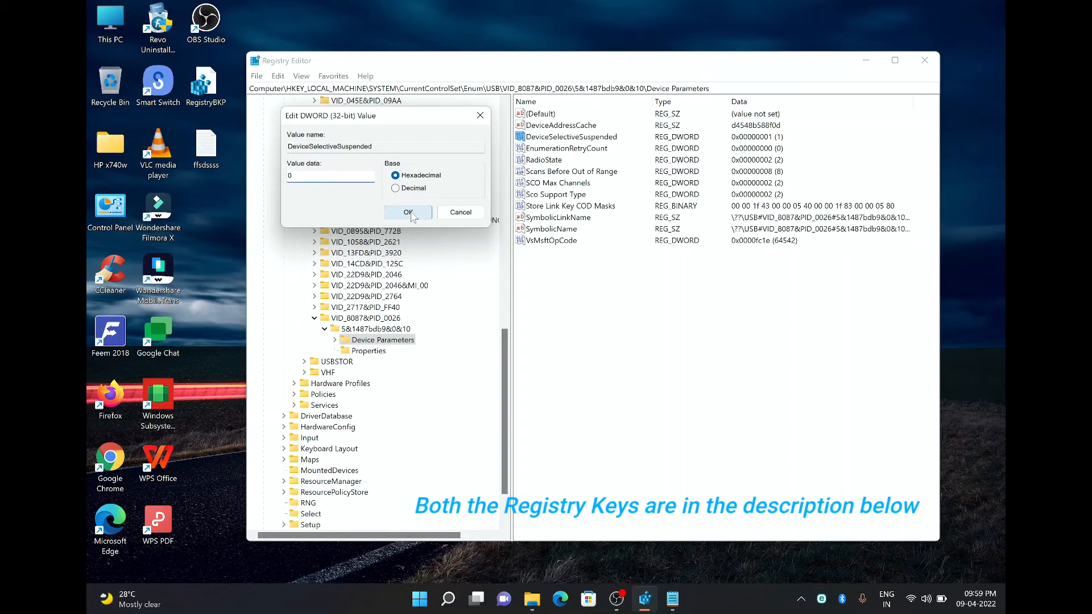
click(408, 212)
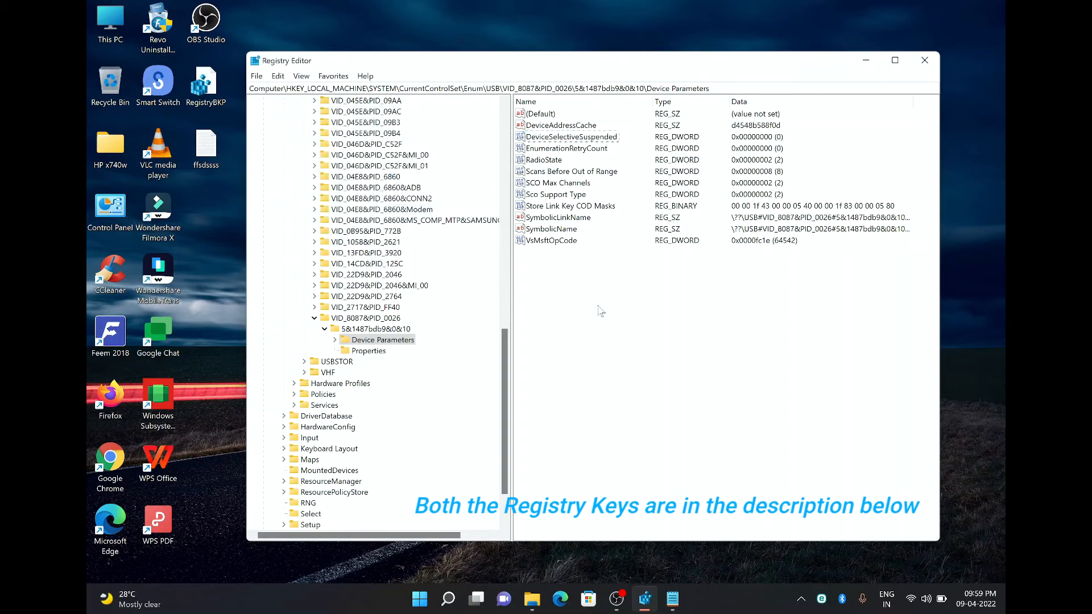
mouse_move(585, 279)
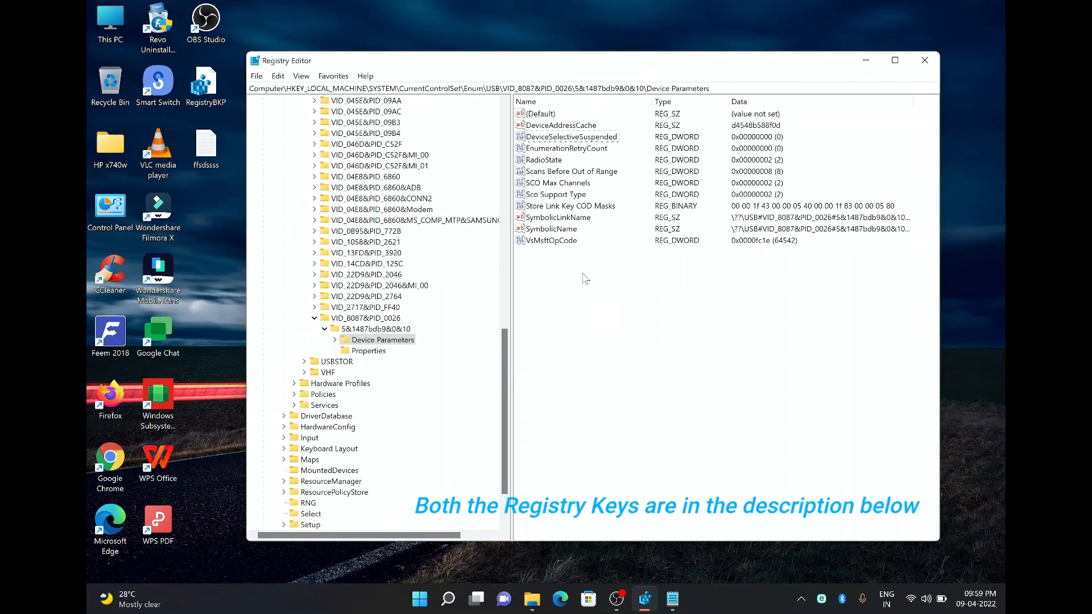
mouse_move(651, 523)
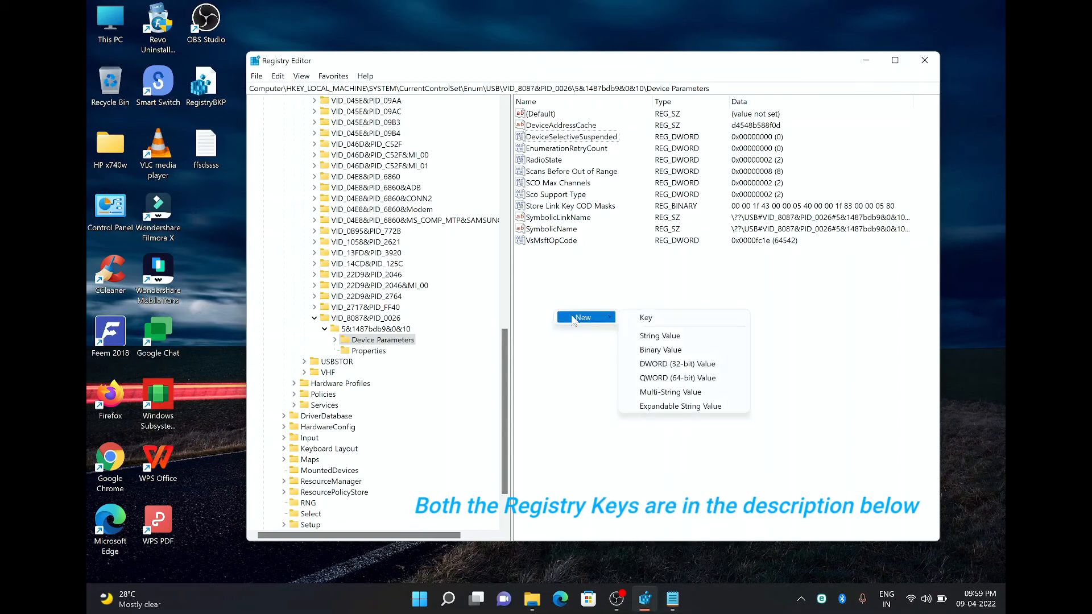
mouse_move(677, 363)
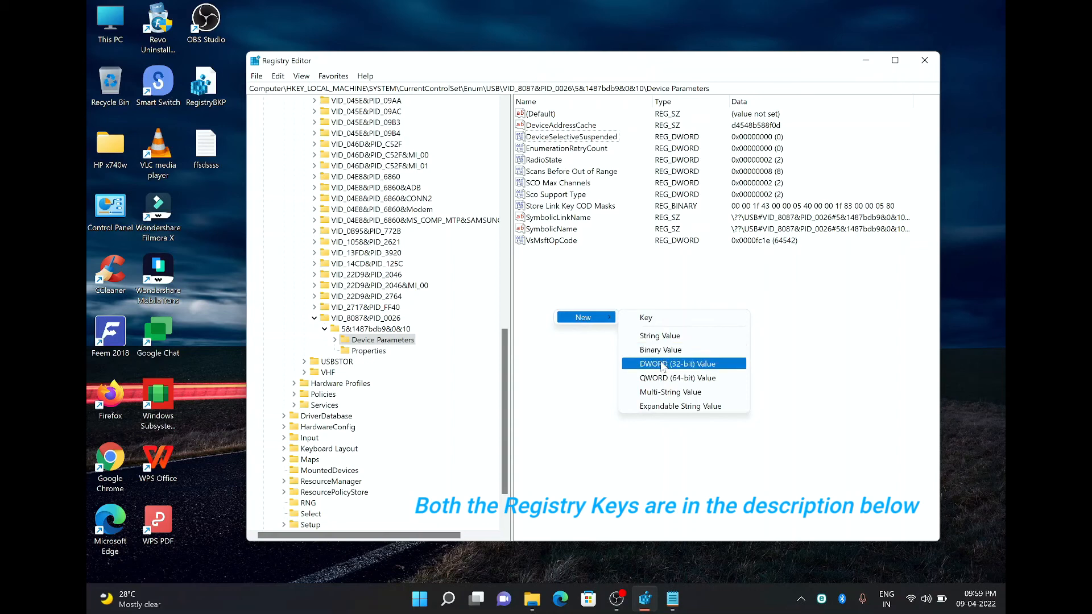
Create DWORD (32-bit) value SelectiveSuspendSupported in Device Parameters, keeping data 0.
click(672, 364)
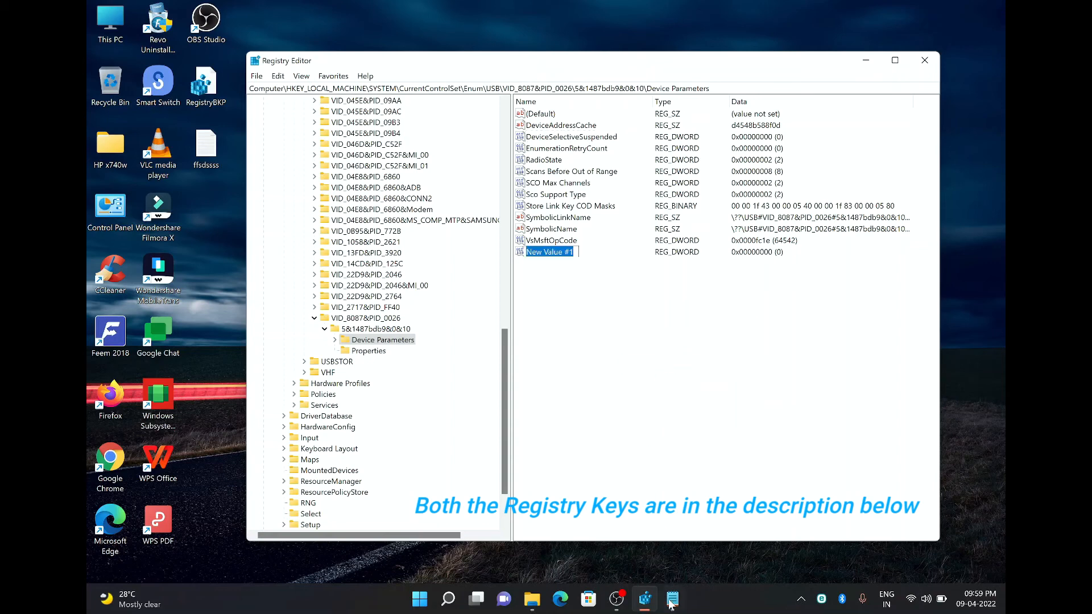
right_click(549, 251)
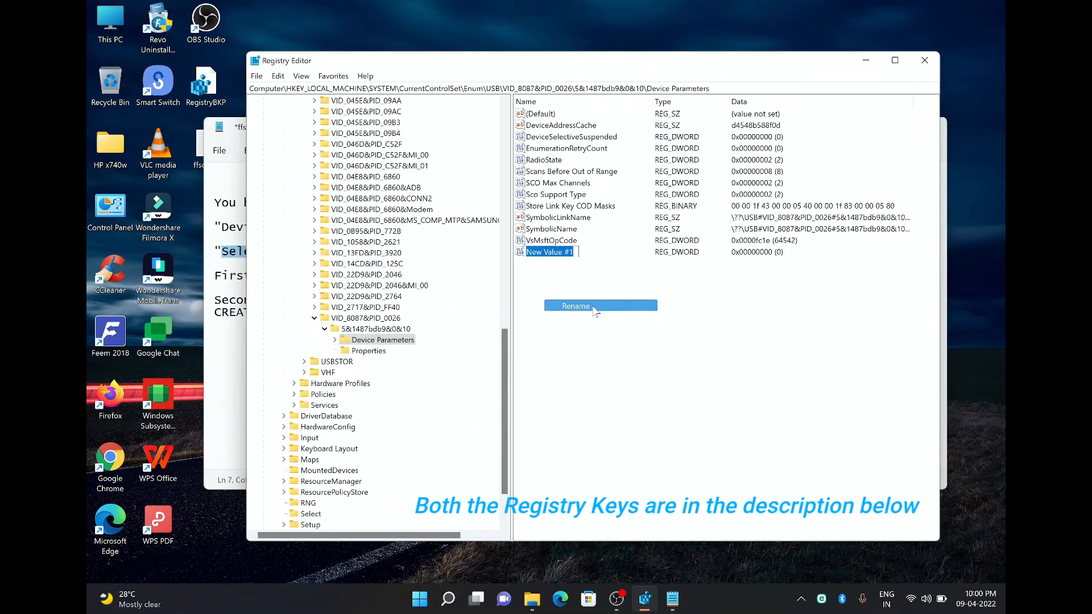
text(SelectiveSuspendSupported)
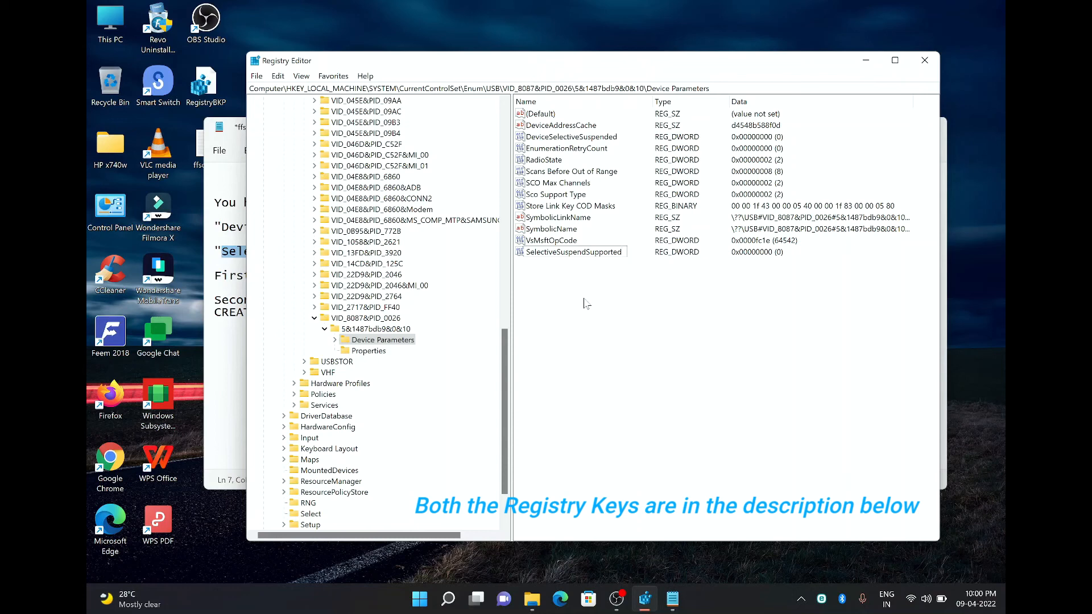
double_click(571, 252)
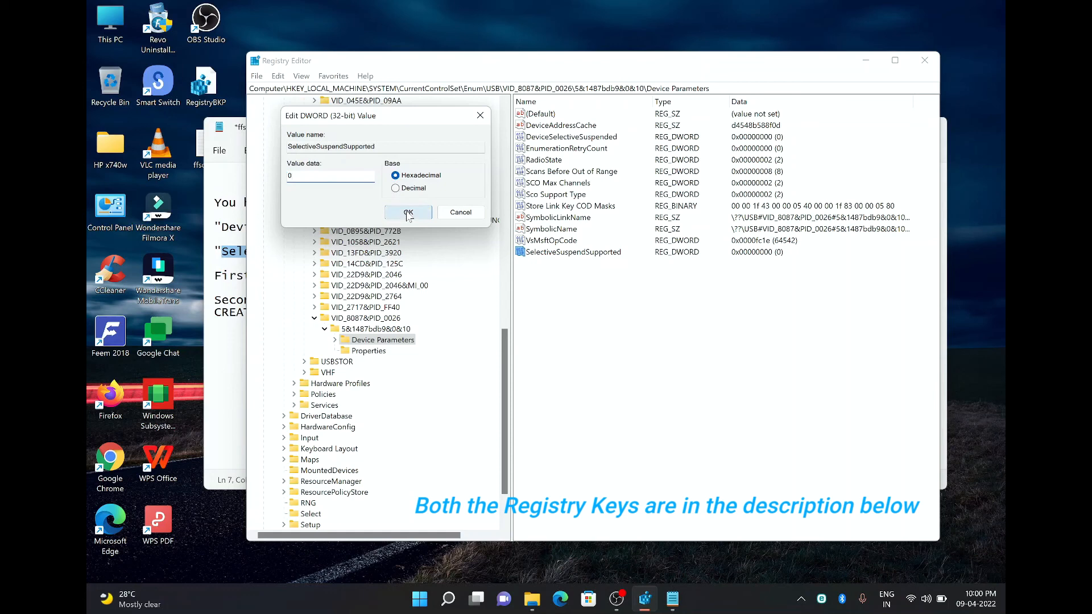
click(408, 212)
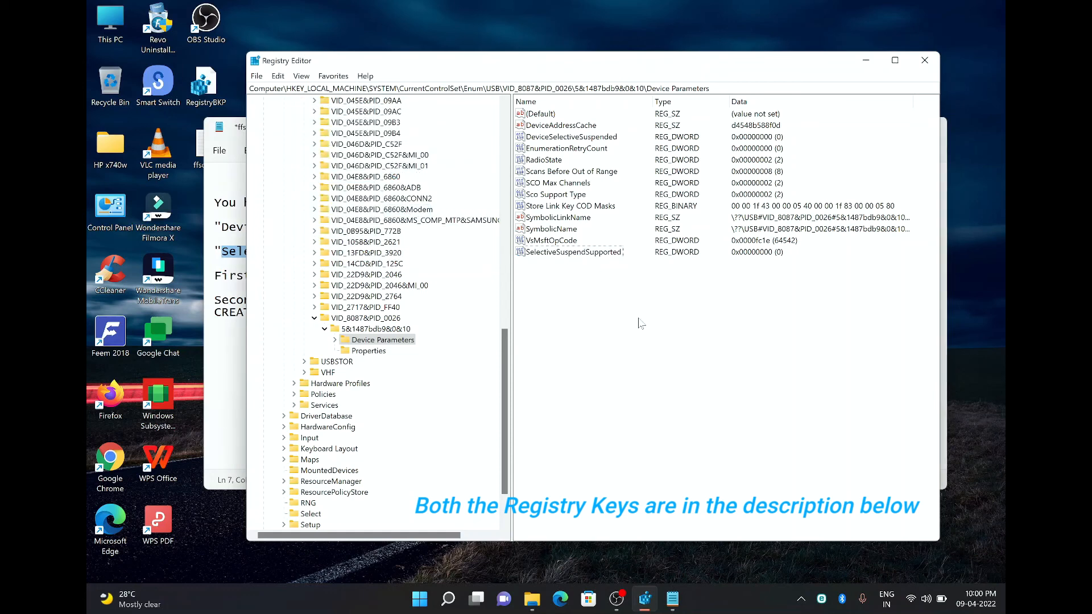